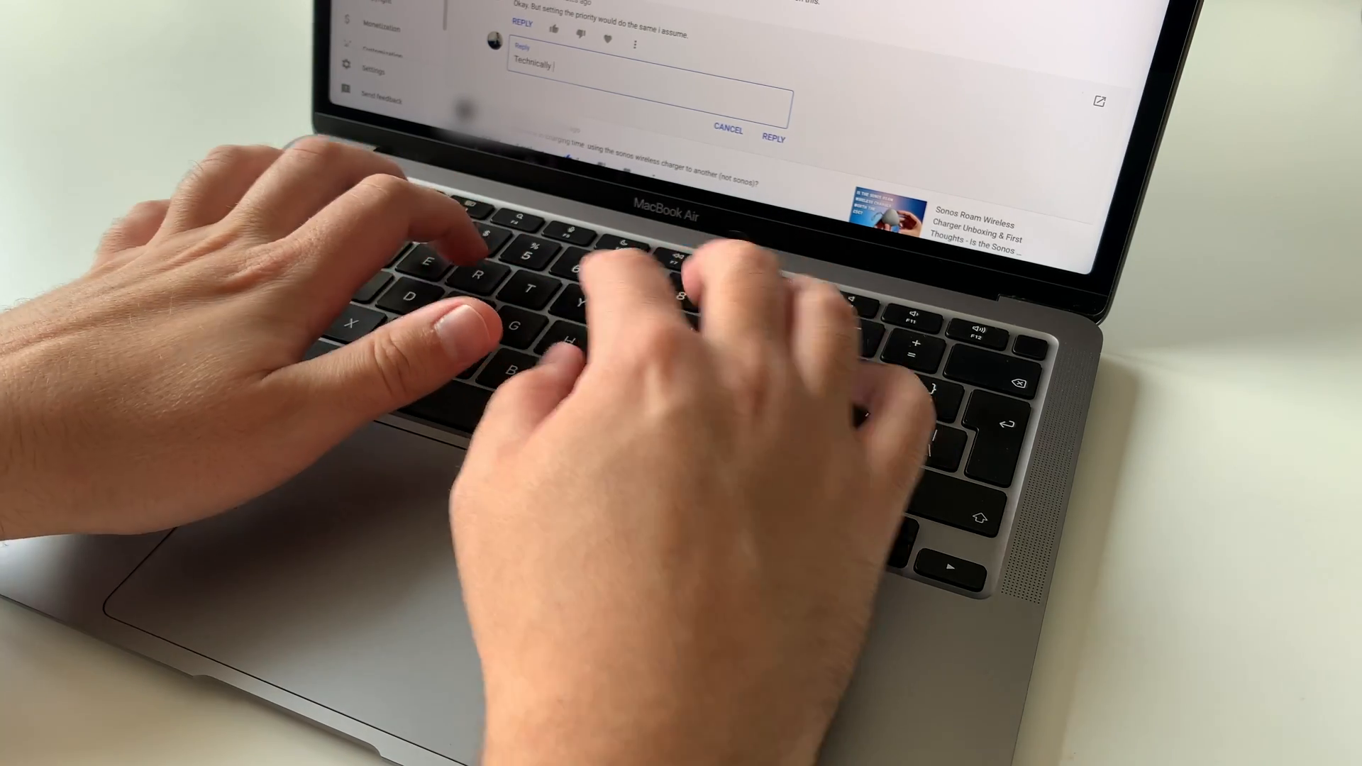
text(yes, but in my e)
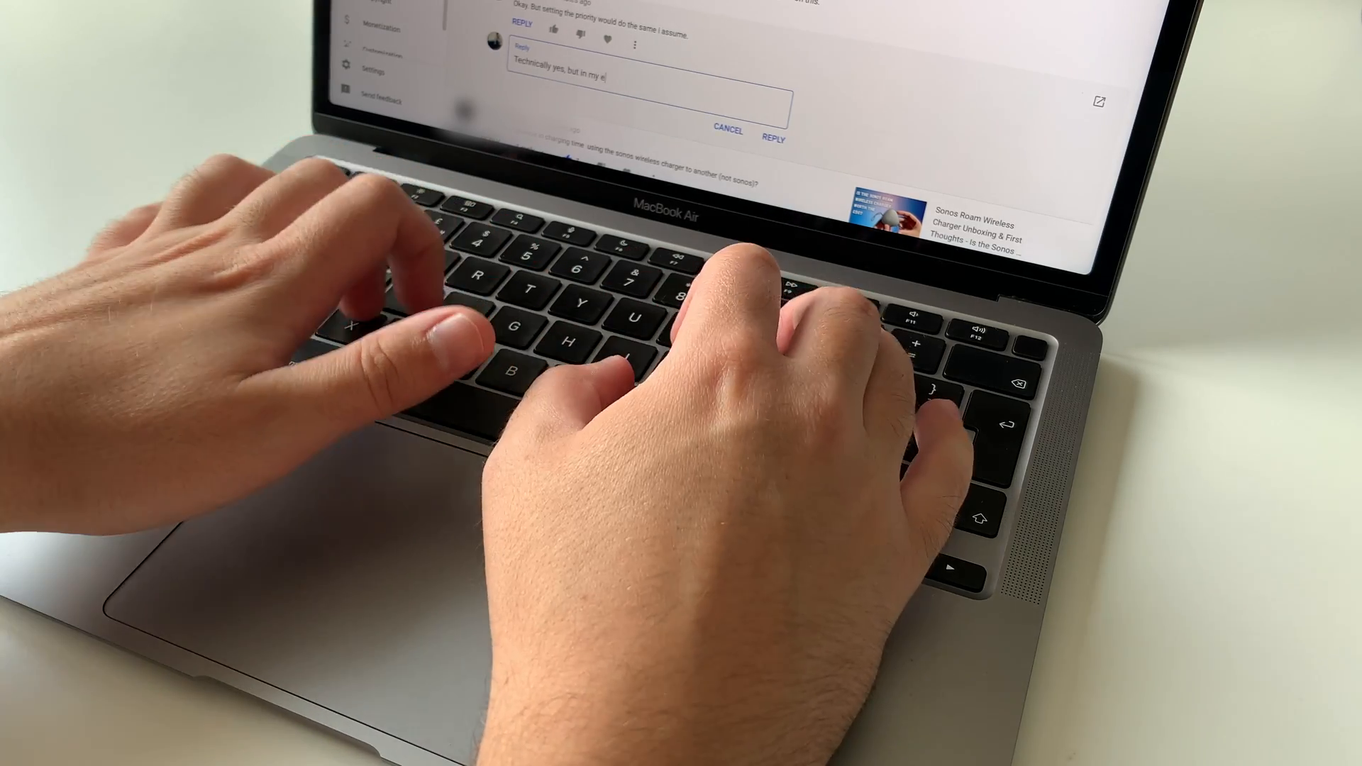